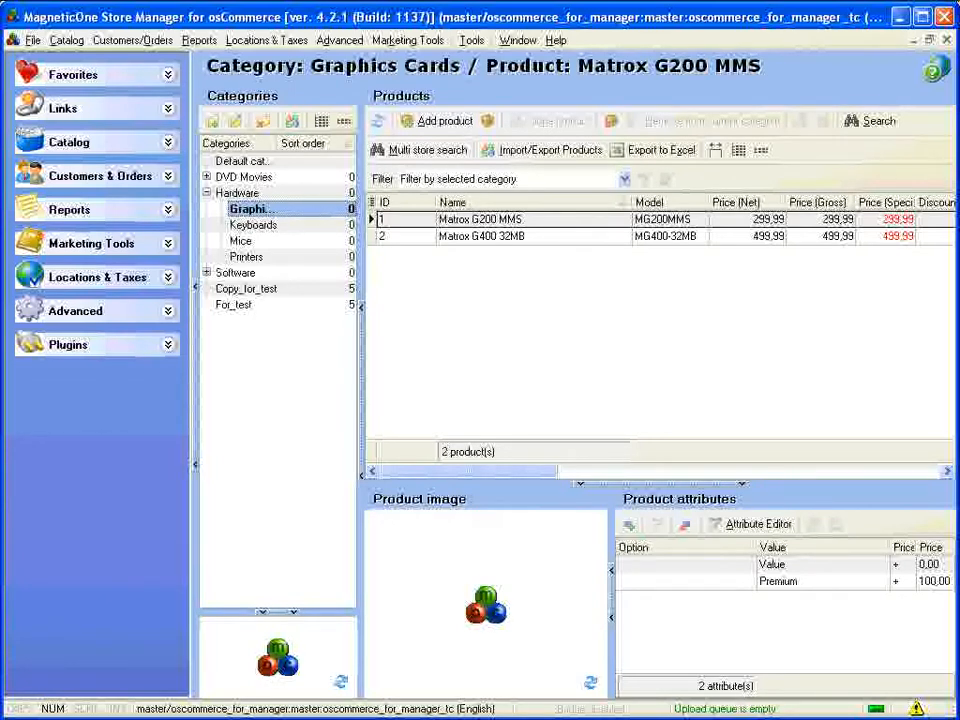
{"action": "mouse_move", "coordinate": [493, 324]}
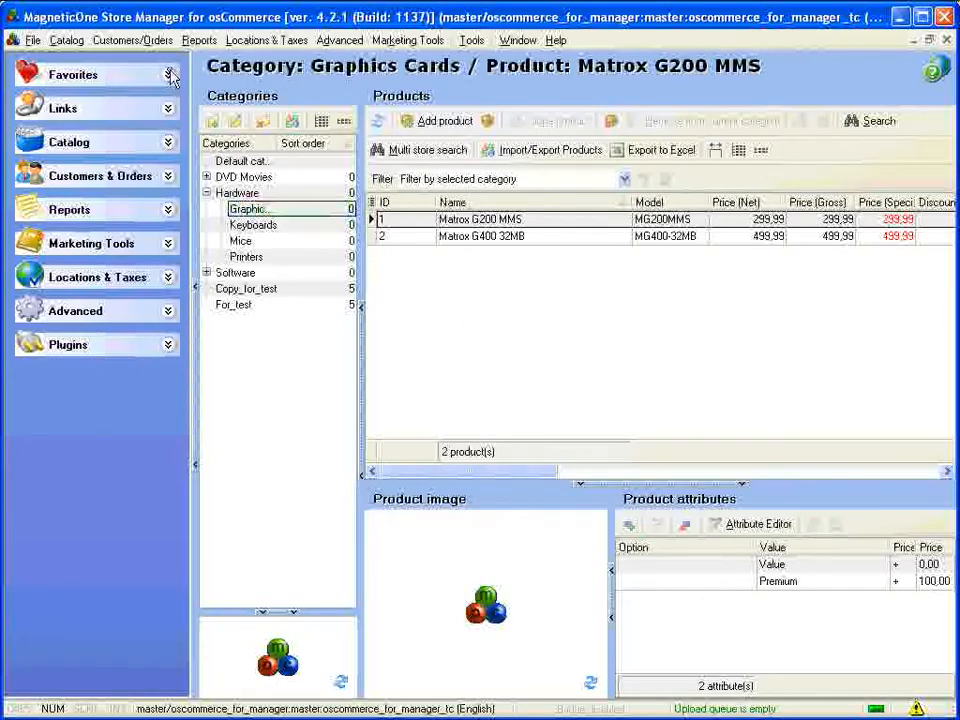
Expand the Favorites group in the left navigation bar to show its shortcuts.
{"action": "left_click", "coordinate": [161, 74]}
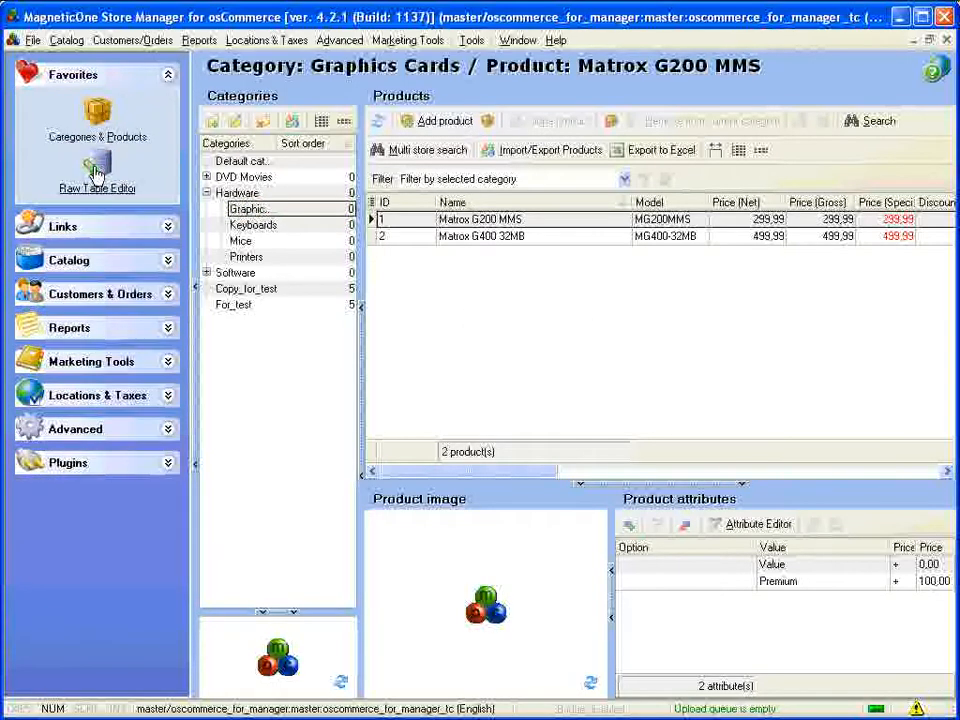
{"action": "mouse_move", "coordinate": [137, 150]}
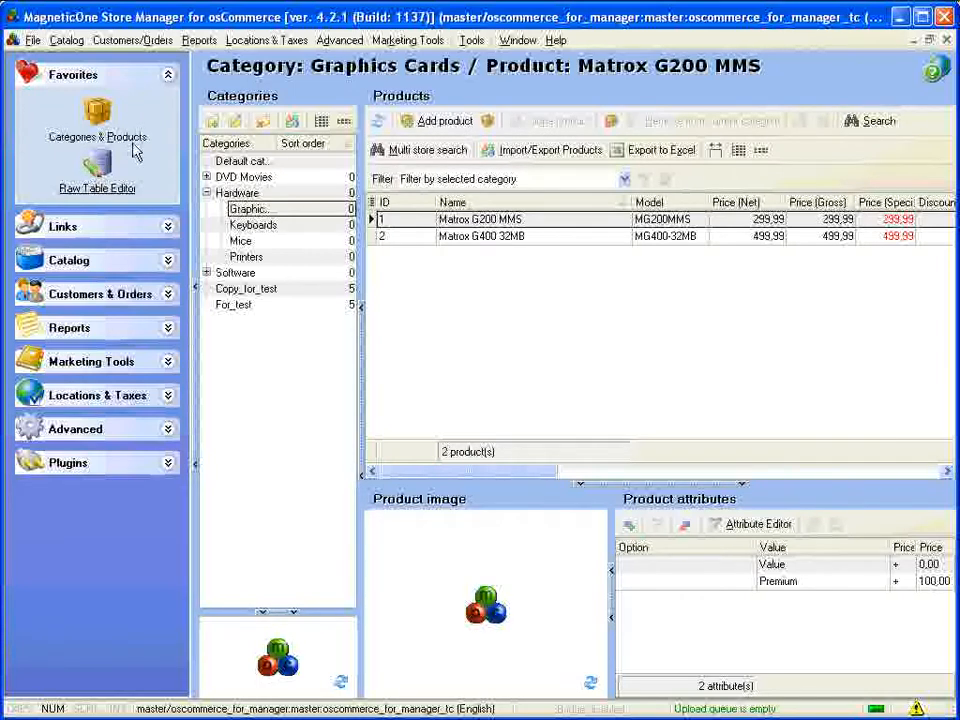
{"action": "mouse_move", "coordinate": [148, 124]}
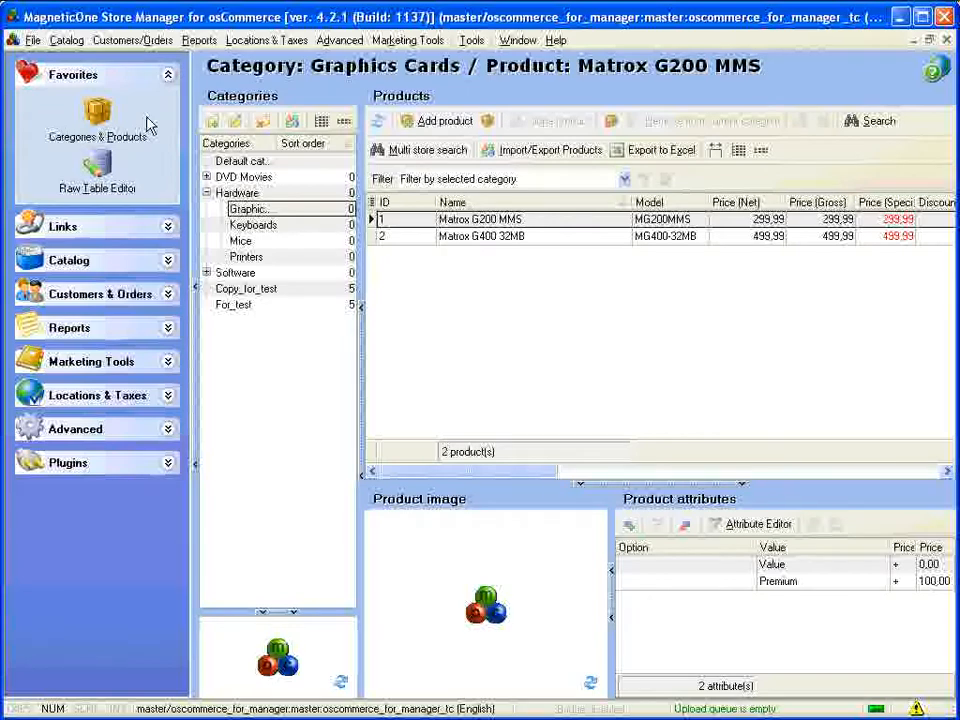
{"action": "mouse_move", "coordinate": [155, 113]}
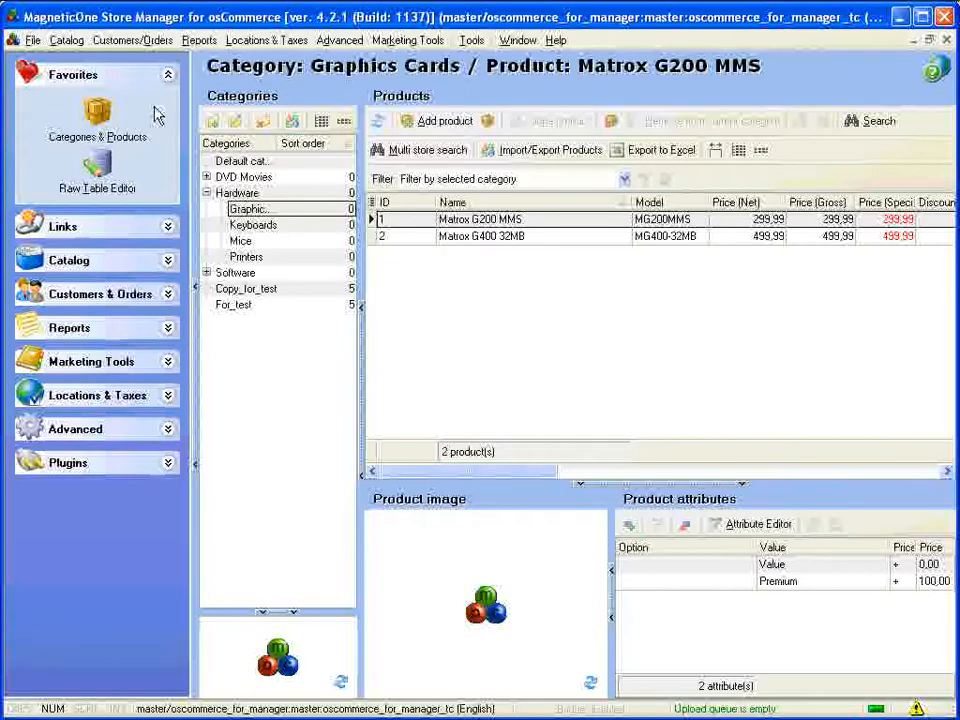
Expand the Links group to show the Open Store and Open Store Admin shortcuts.
{"action": "left_click", "coordinate": [64, 104]}
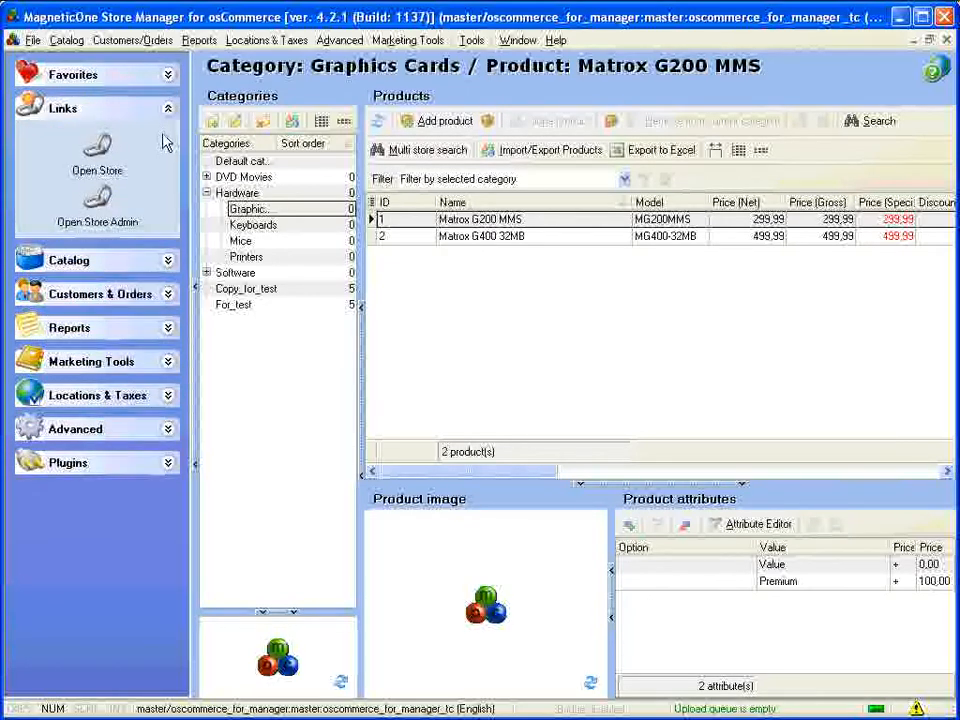
{"action": "mouse_move", "coordinate": [162, 162]}
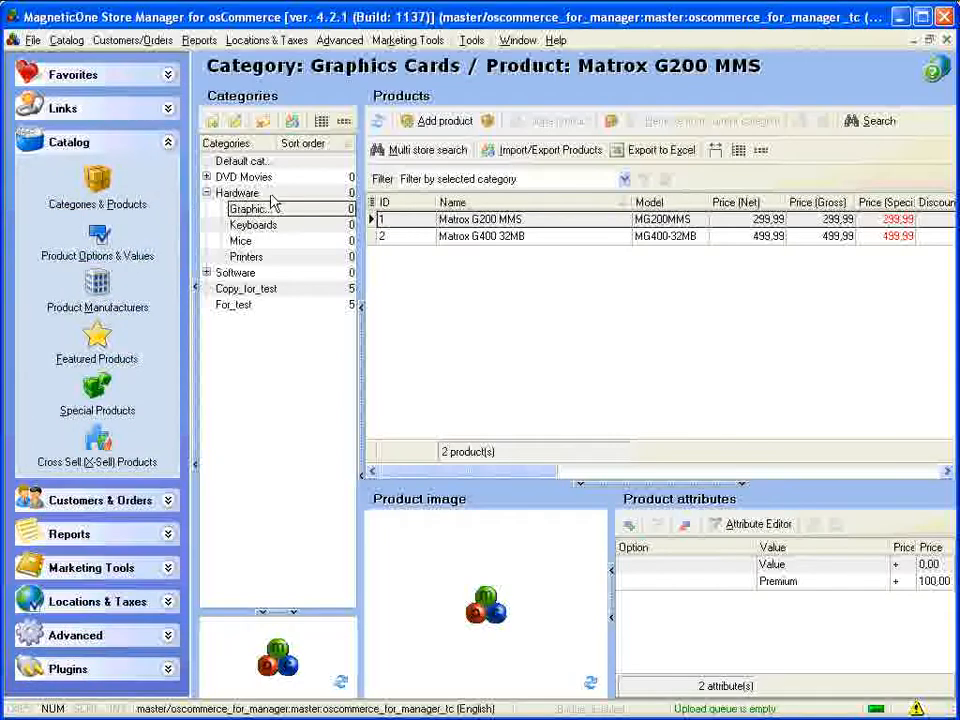
{"action": "mouse_move", "coordinate": [320, 234]}
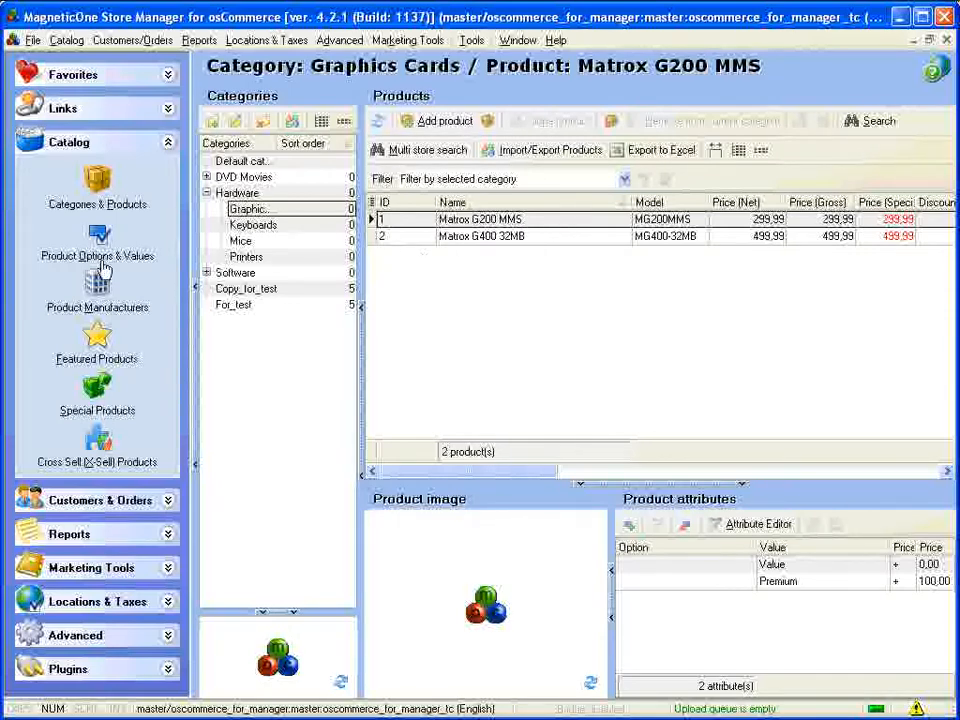
Show the Product Options/Values page from the Catalog section.
{"action": "left_click", "coordinate": [97, 240]}
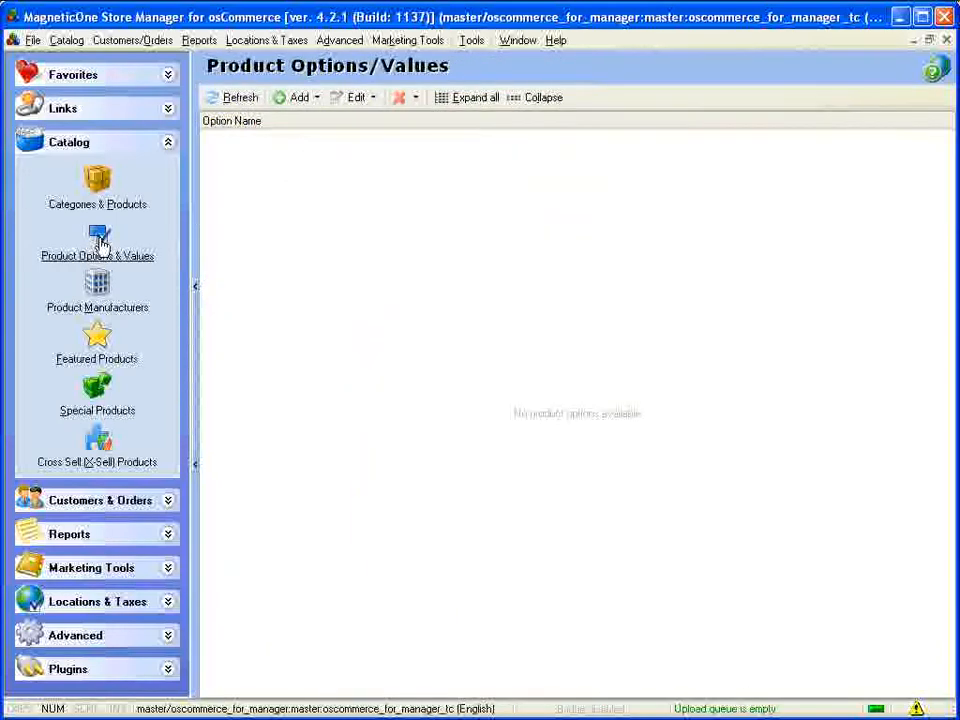
{"action": "mouse_move", "coordinate": [96, 289]}
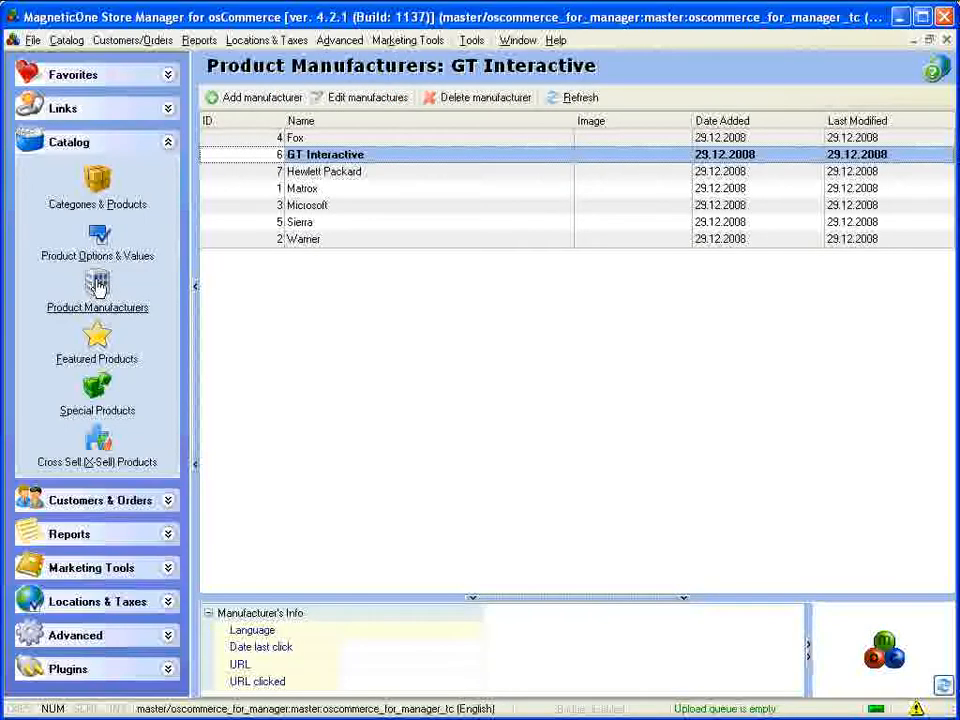
{"action": "mouse_move", "coordinate": [97, 345]}
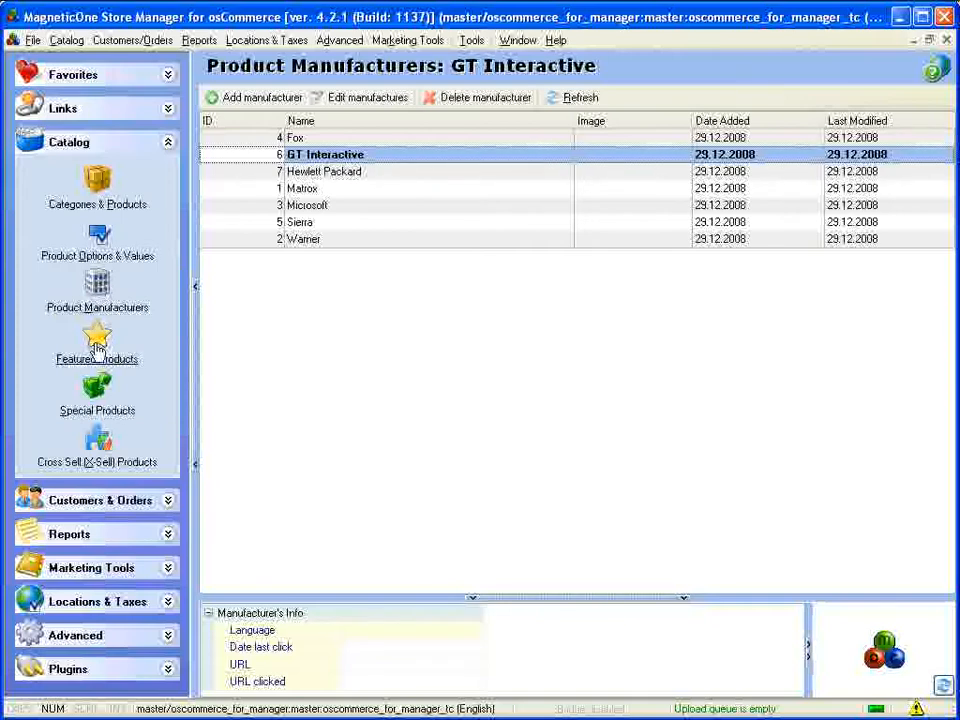
Show the Featured Products list, then the Cross Sell (X-Sell) Products list.
{"action": "left_click", "coordinate": [97, 340]}
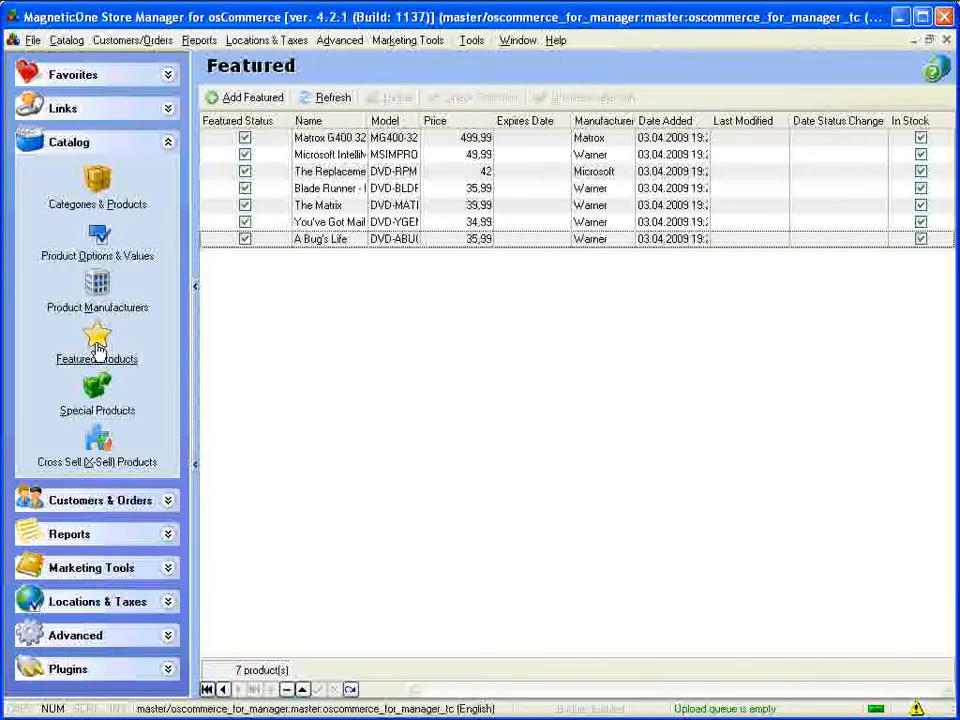
{"action": "left_click", "coordinate": [97, 390]}
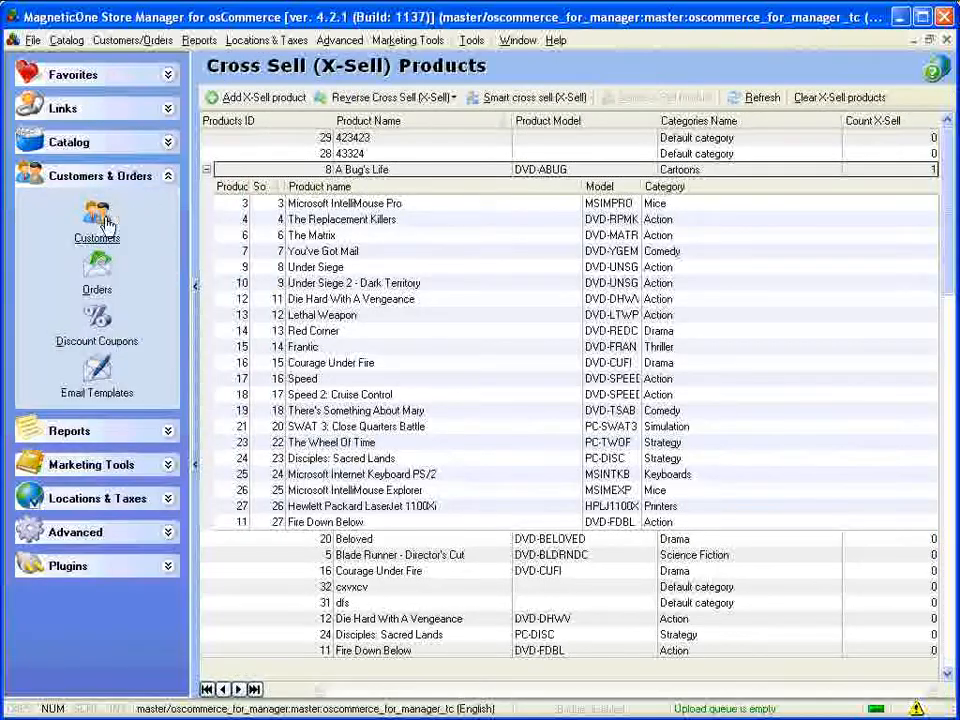
{"action": "mouse_move", "coordinate": [95, 383]}
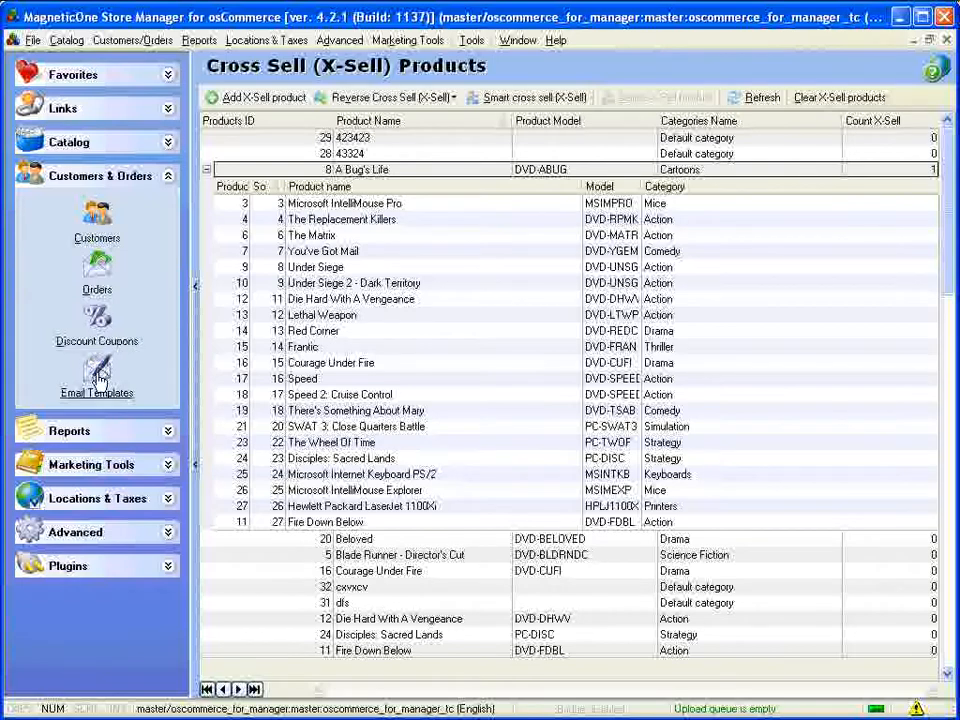
{"action": "mouse_move", "coordinate": [170, 210]}
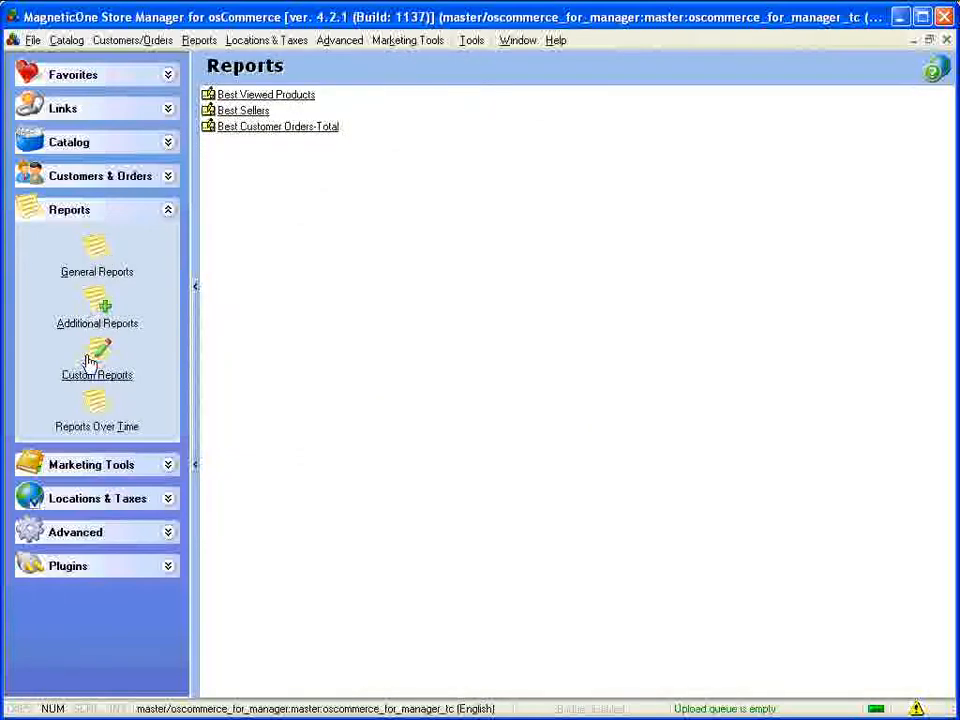
{"action": "mouse_move", "coordinate": [88, 410]}
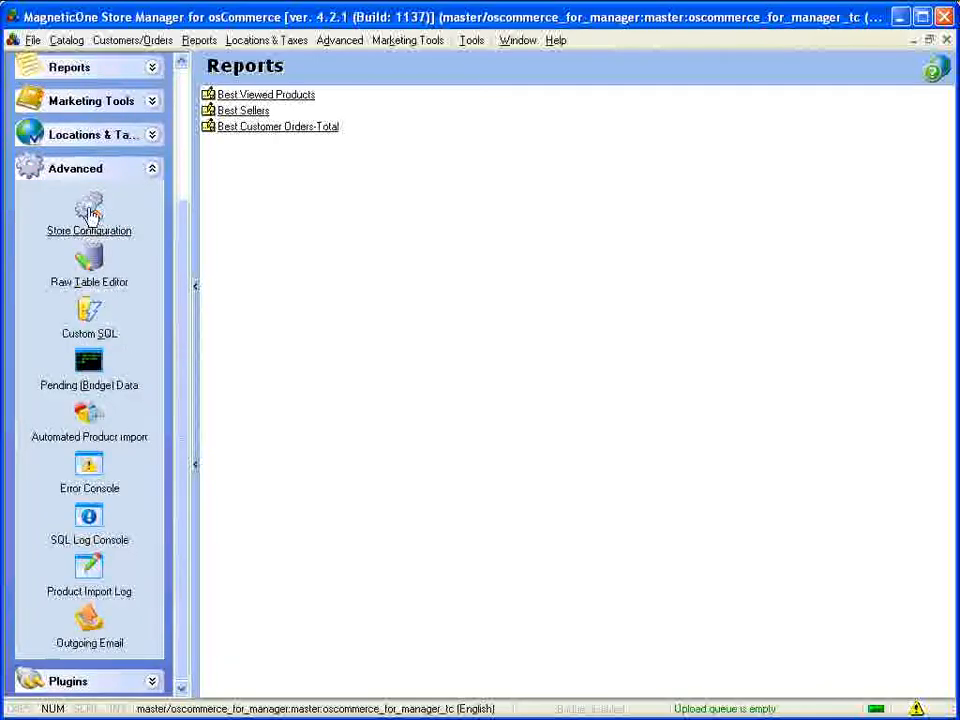
Show the store Configuration list and collapse the Advanced section's shortcuts.
{"action": "left_click", "coordinate": [88, 214]}
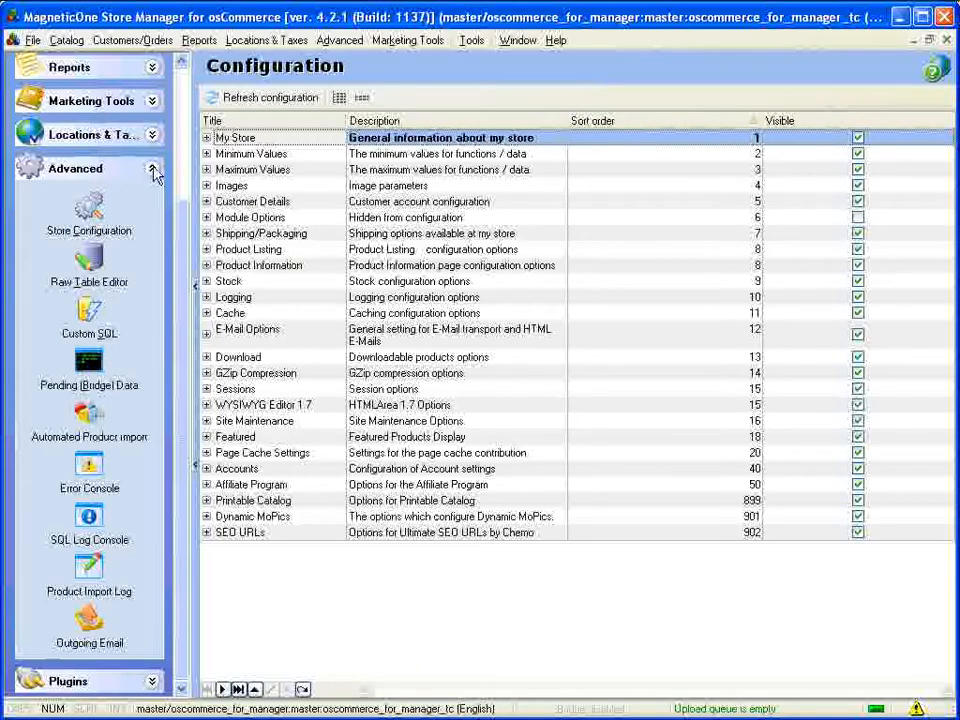
{"action": "left_click", "coordinate": [466, 40]}
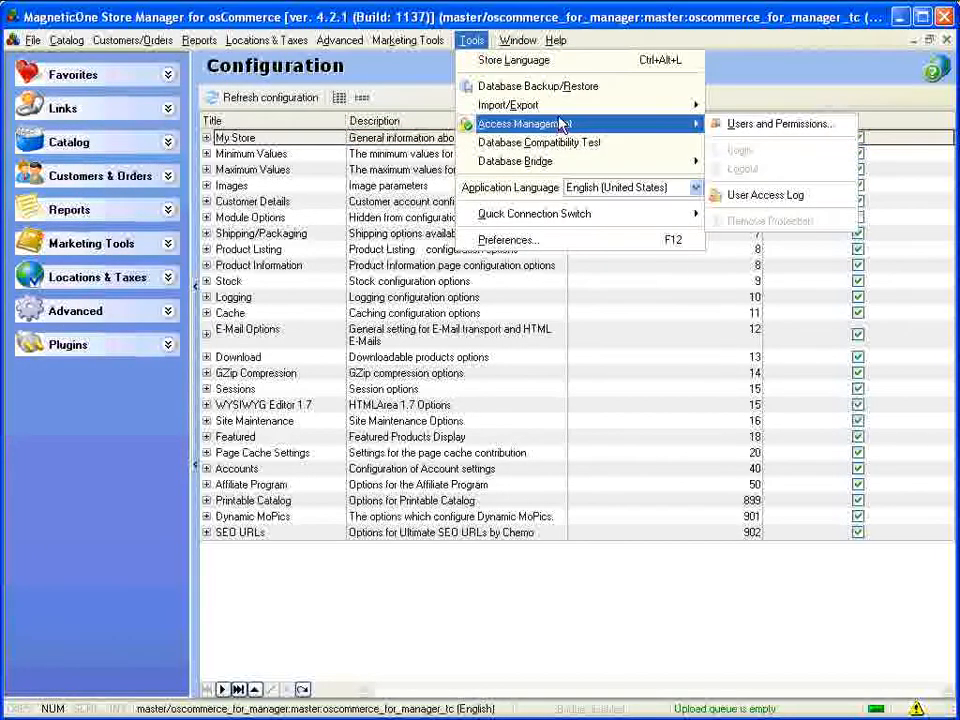
{"action": "mouse_move", "coordinate": [575, 86]}
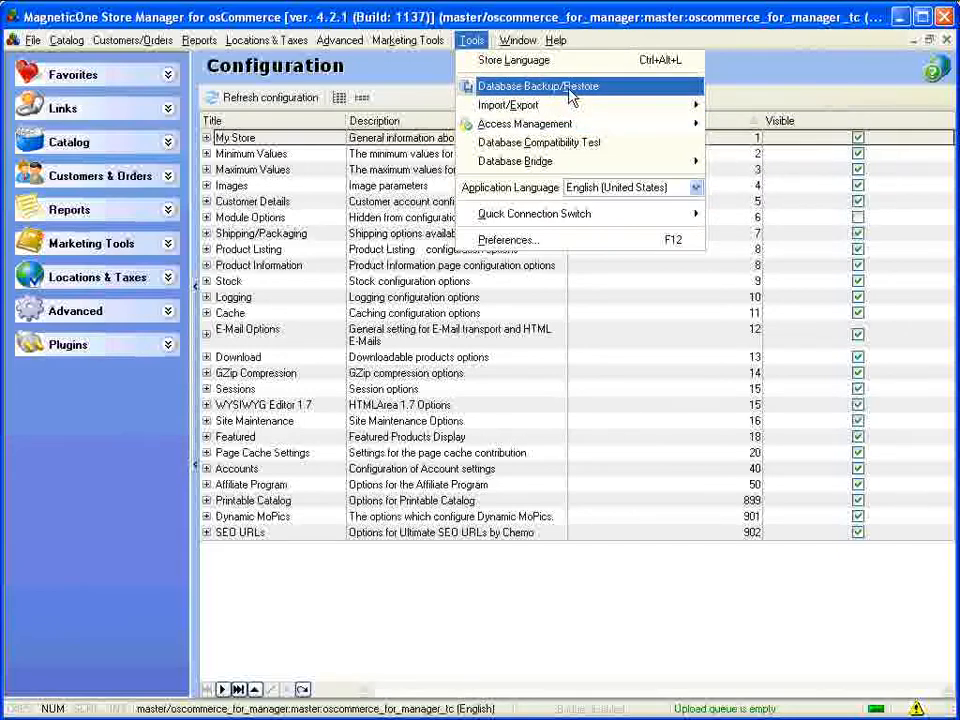
{"action": "mouse_move", "coordinate": [568, 104]}
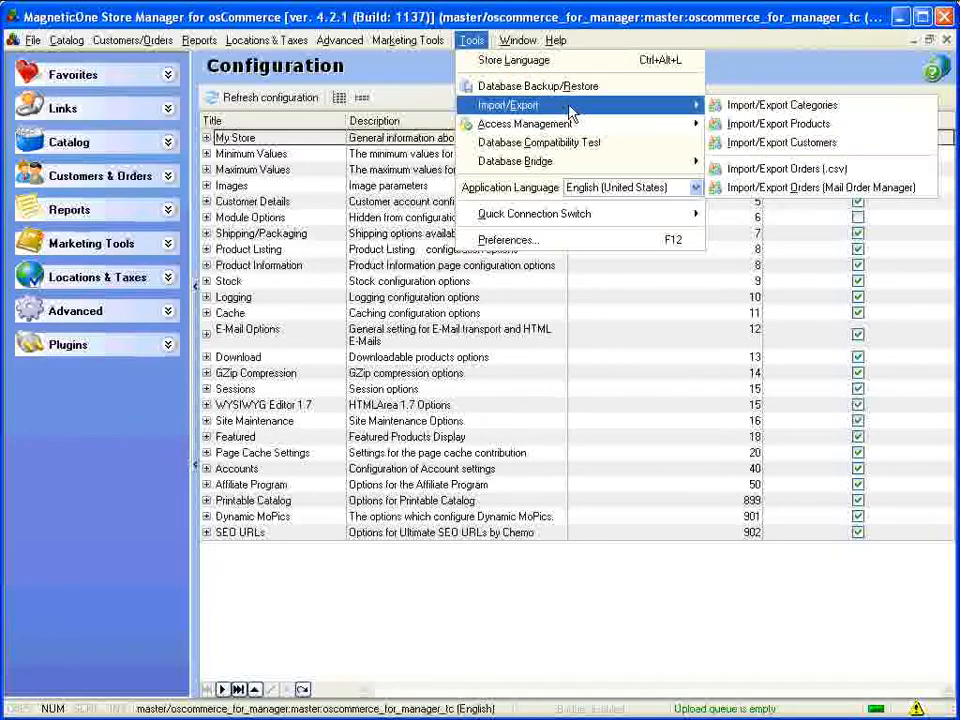
{"action": "left_click", "coordinate": [558, 40]}
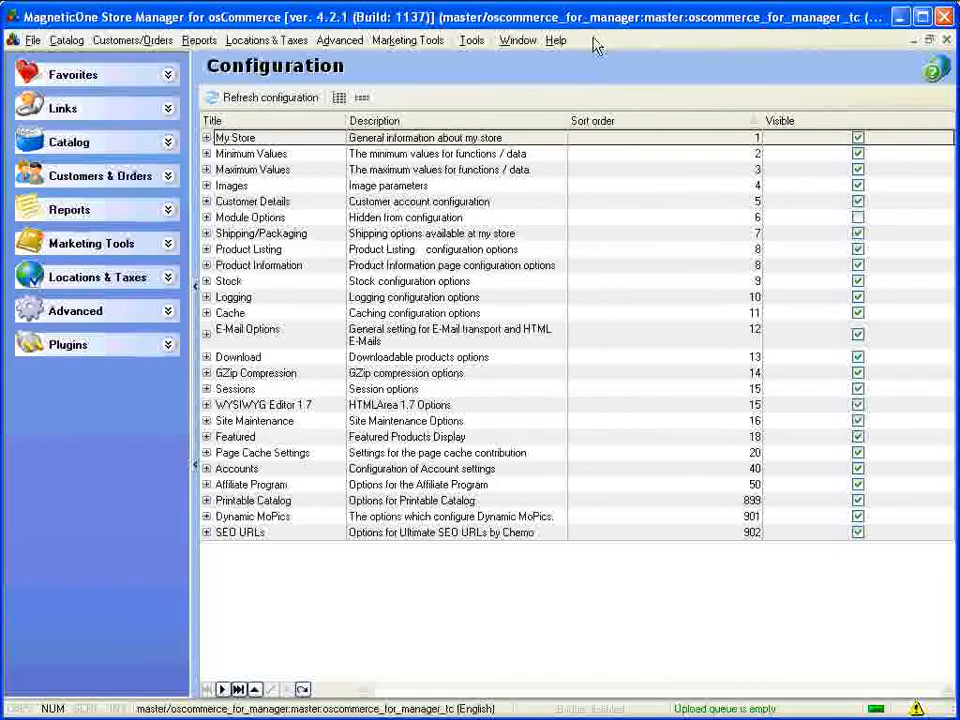
Return to Categories & Products via Favorites, showing Graphics Cards with two Matrox products.
{"action": "left_click", "coordinate": [90, 74]}
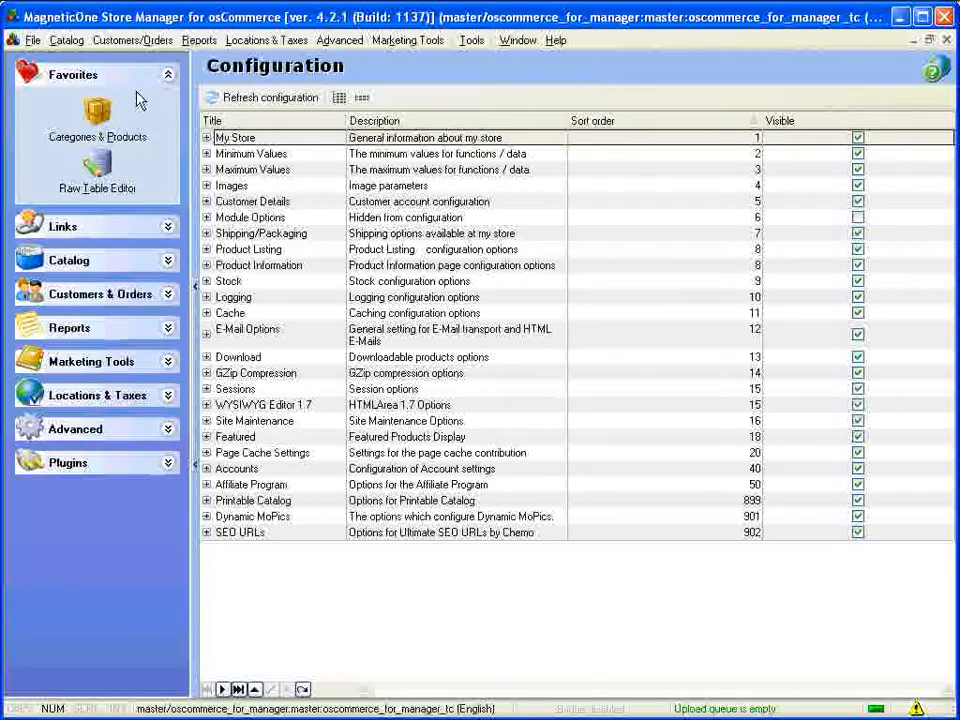
{"action": "left_click", "coordinate": [95, 118]}
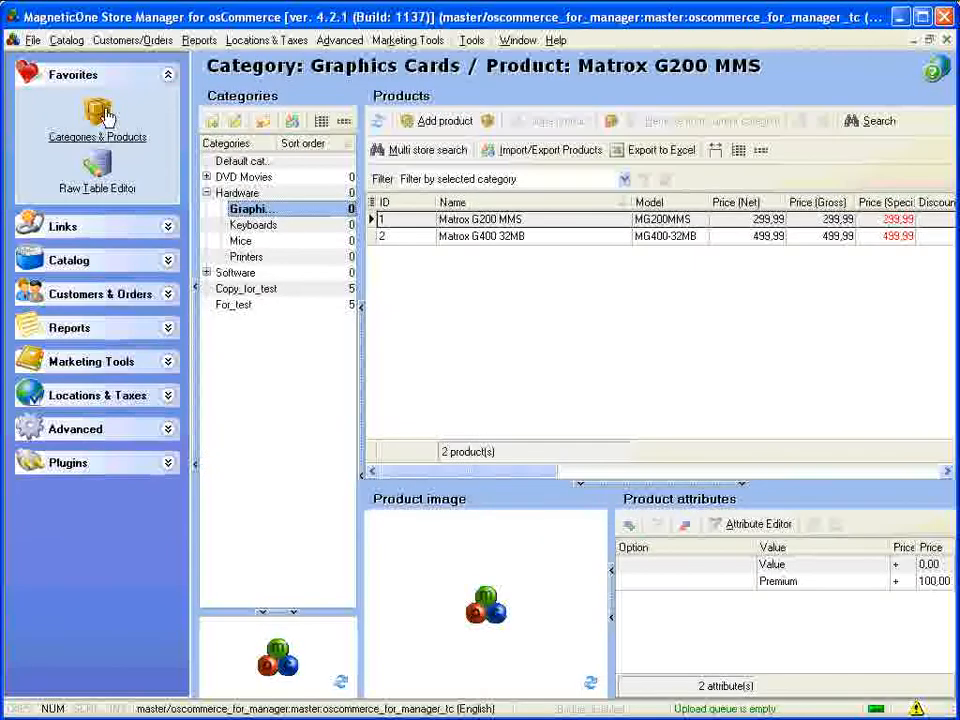
{"action": "mouse_move", "coordinate": [145, 107]}
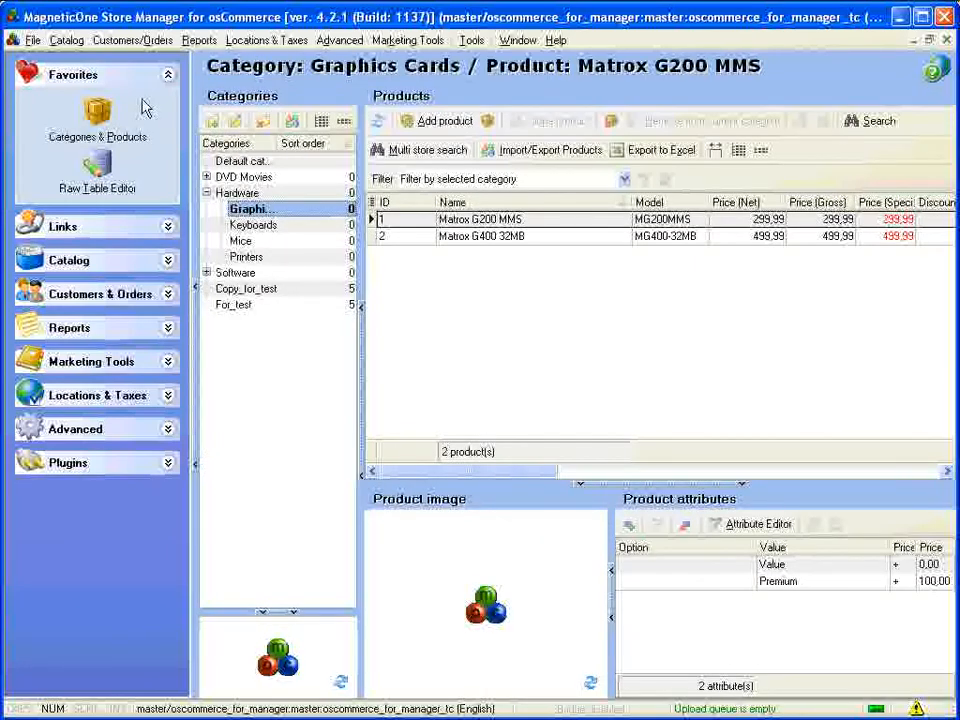